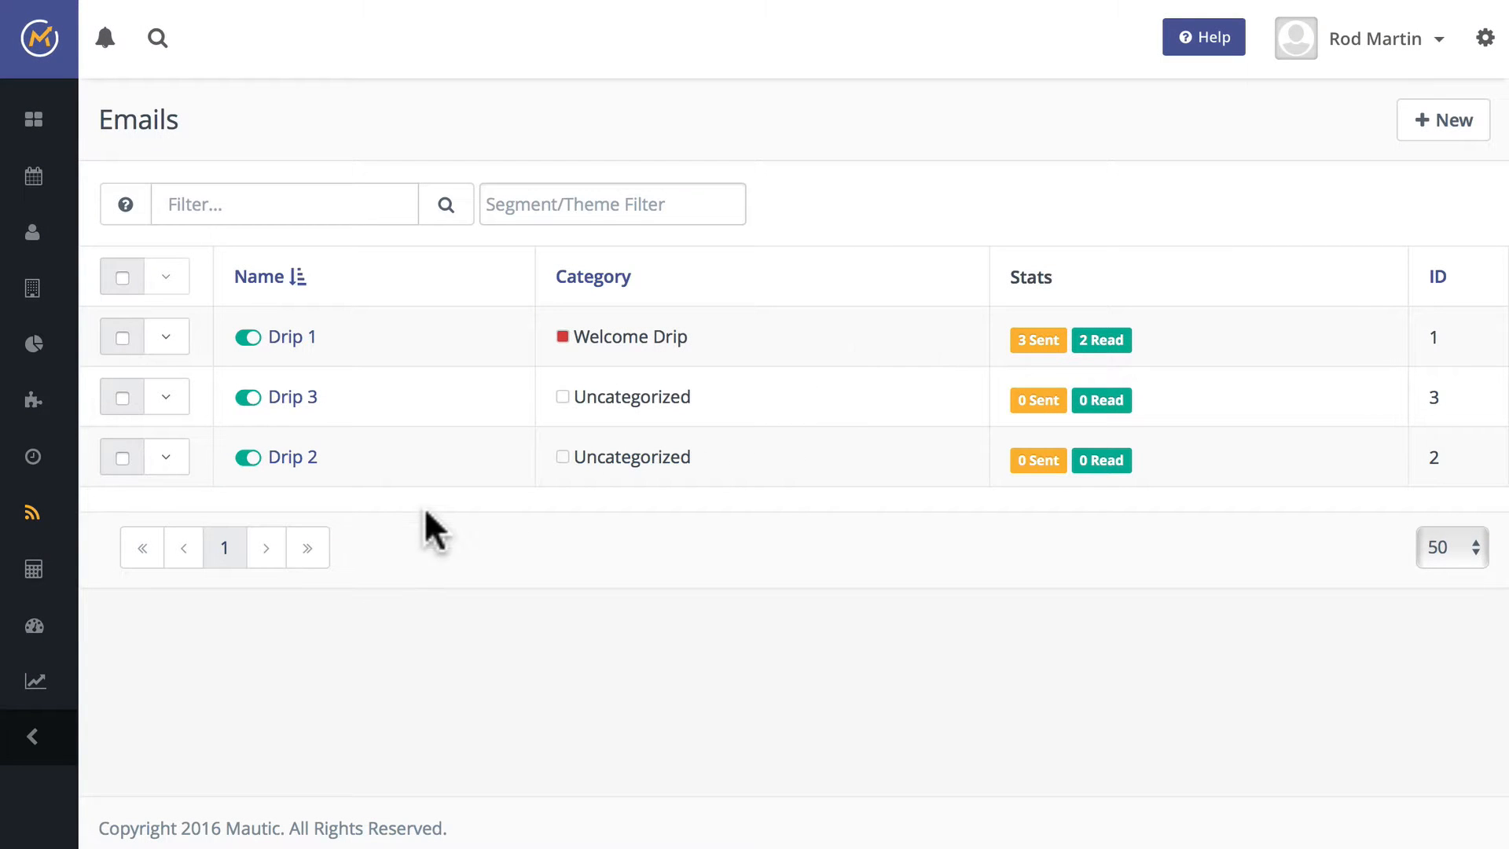
Step: Open the Drip 2 email from the Emails list to edit it on the Theme tab
{"action": "left_click", "coordinate": [292, 456]}
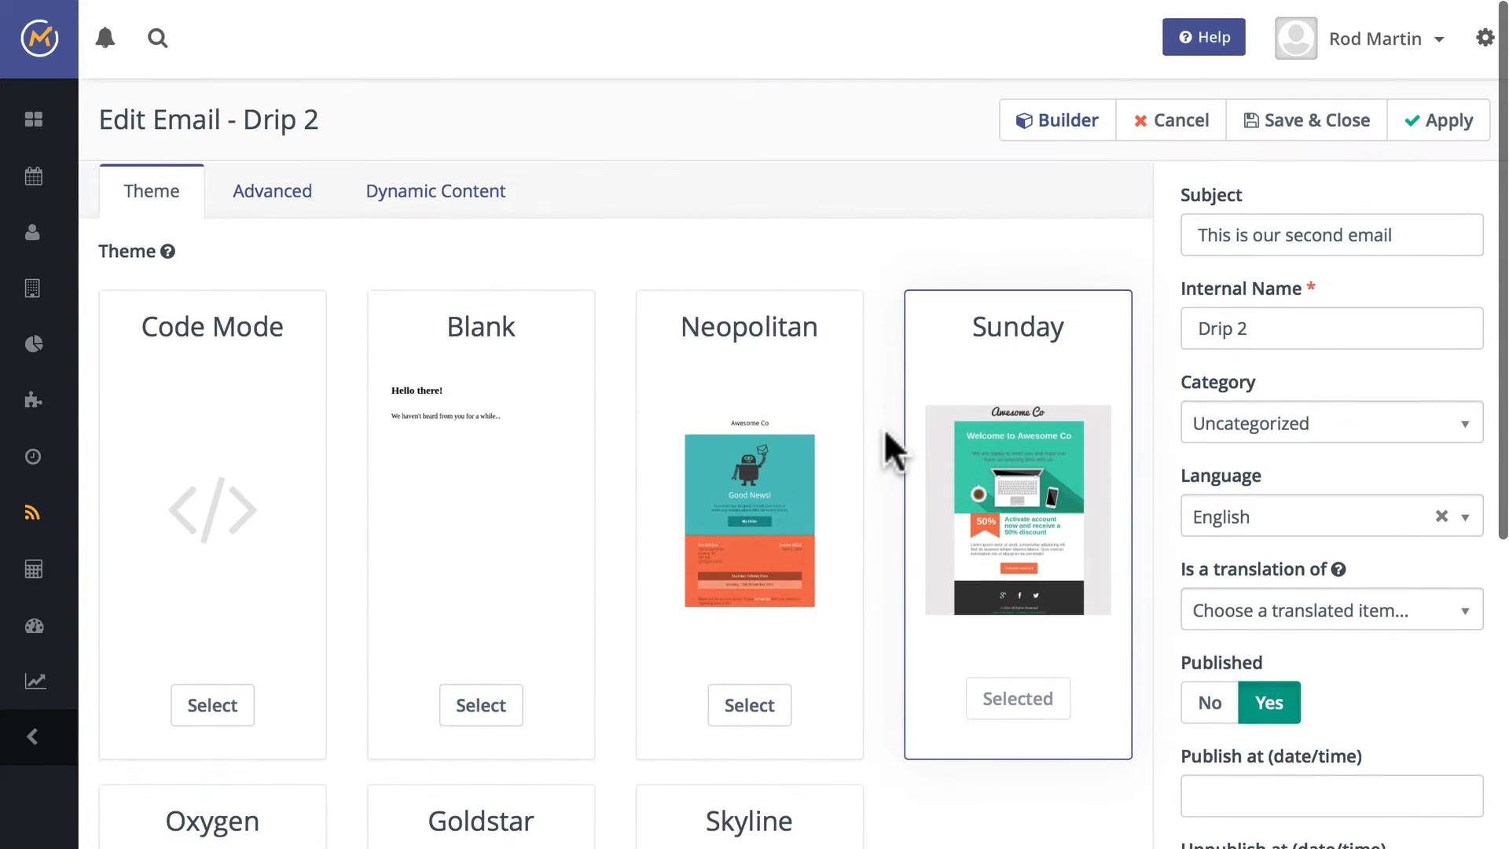